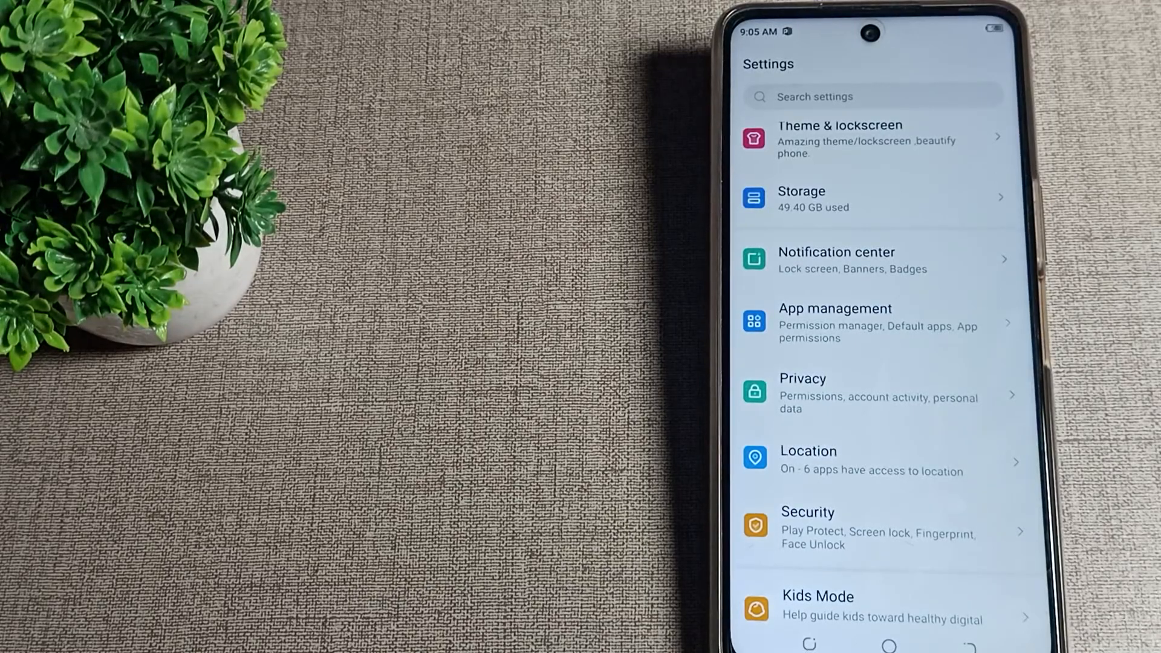
scroll("down", 3)
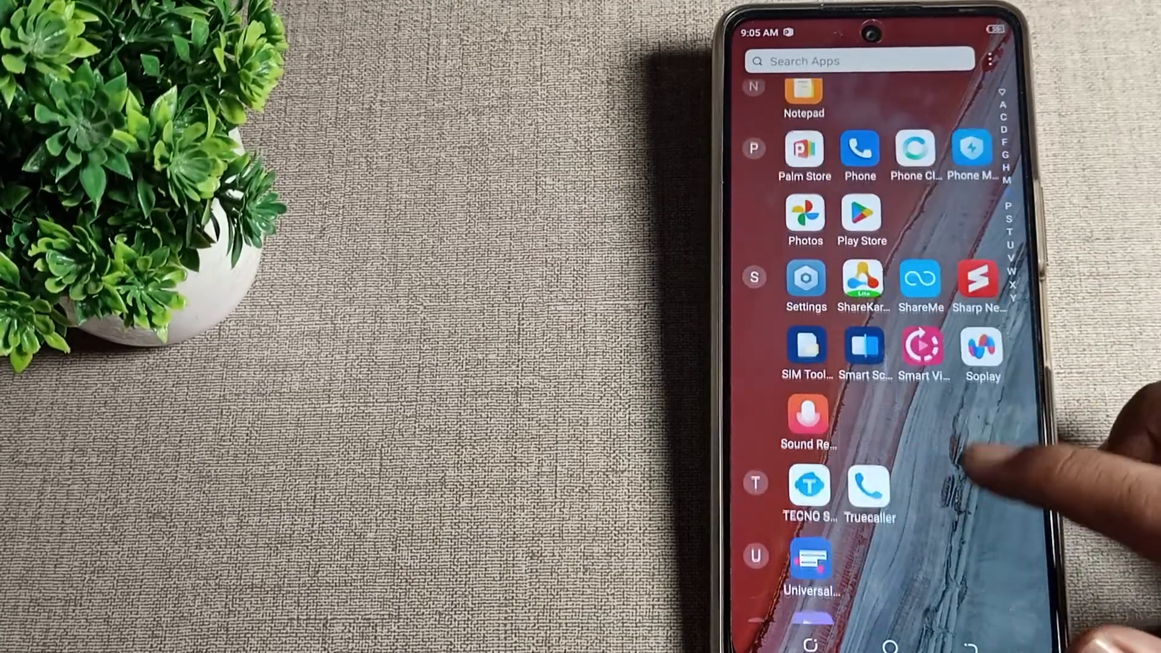
scroll("down", 3)
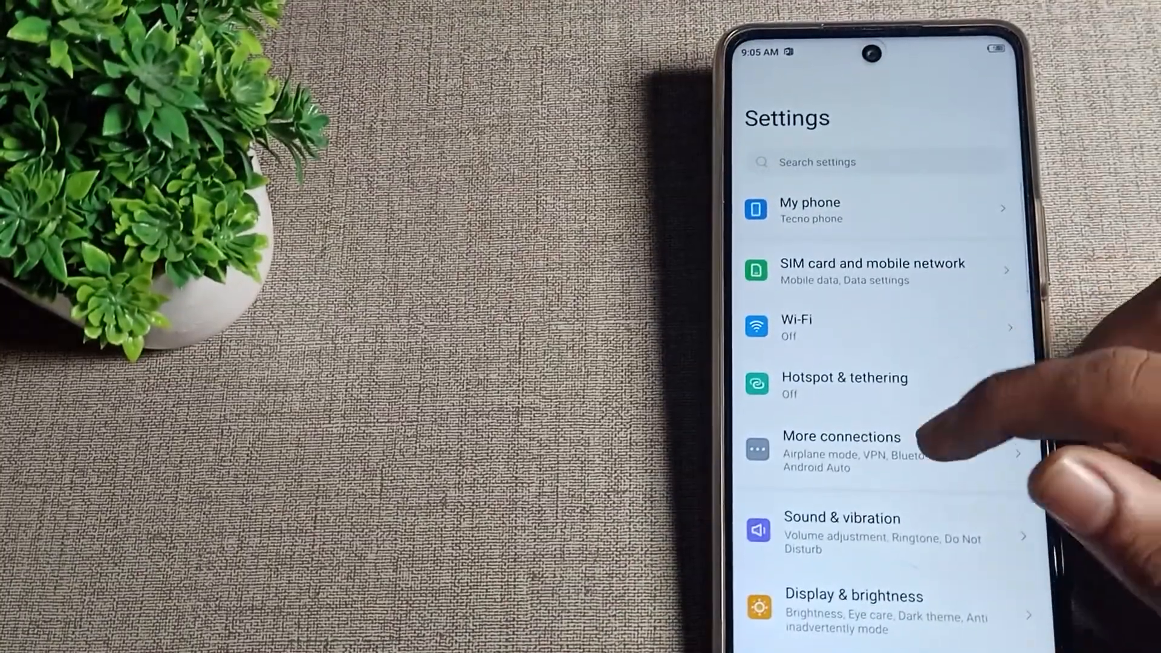
scroll("up", 3)
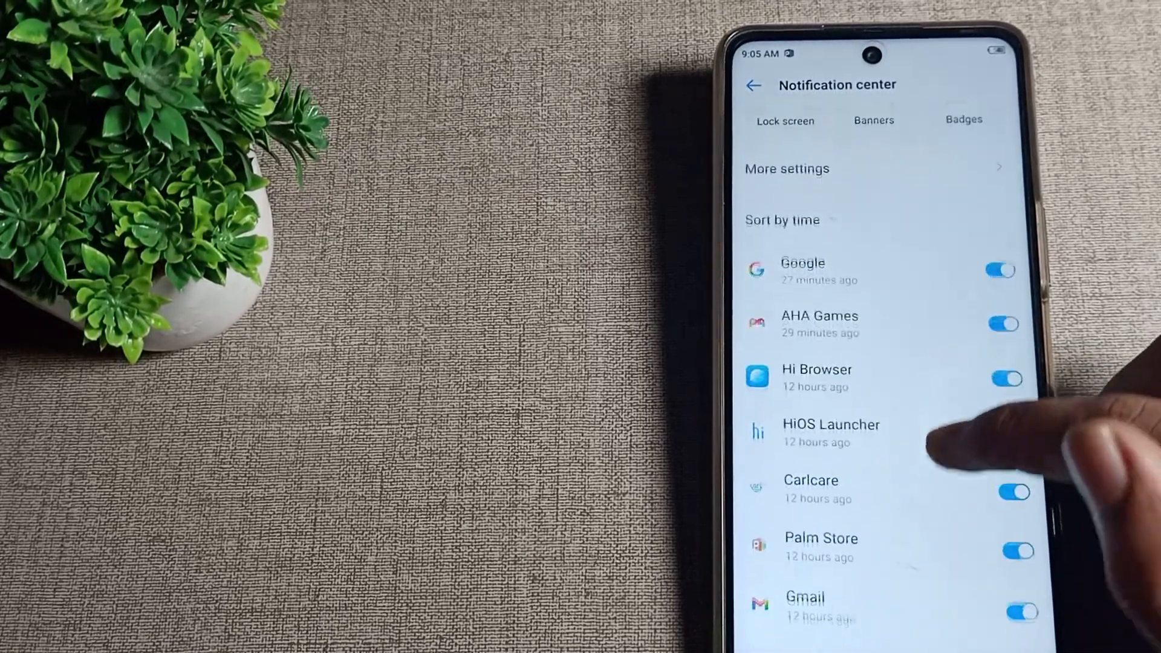
scroll("down", 3)
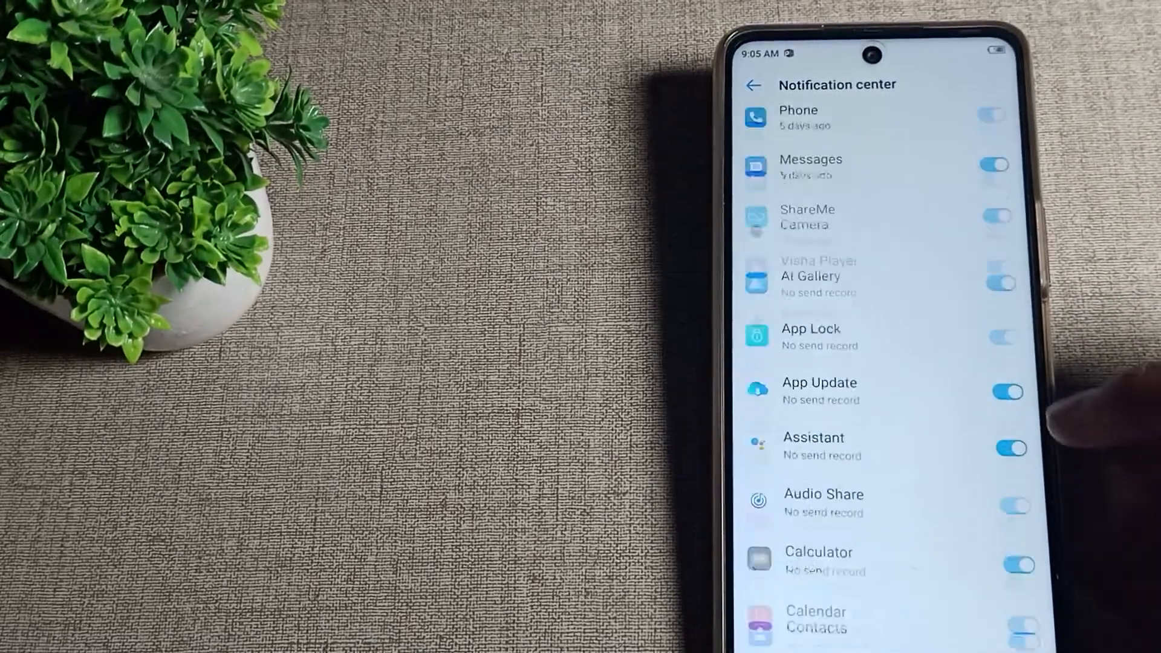
scroll("up", 3)
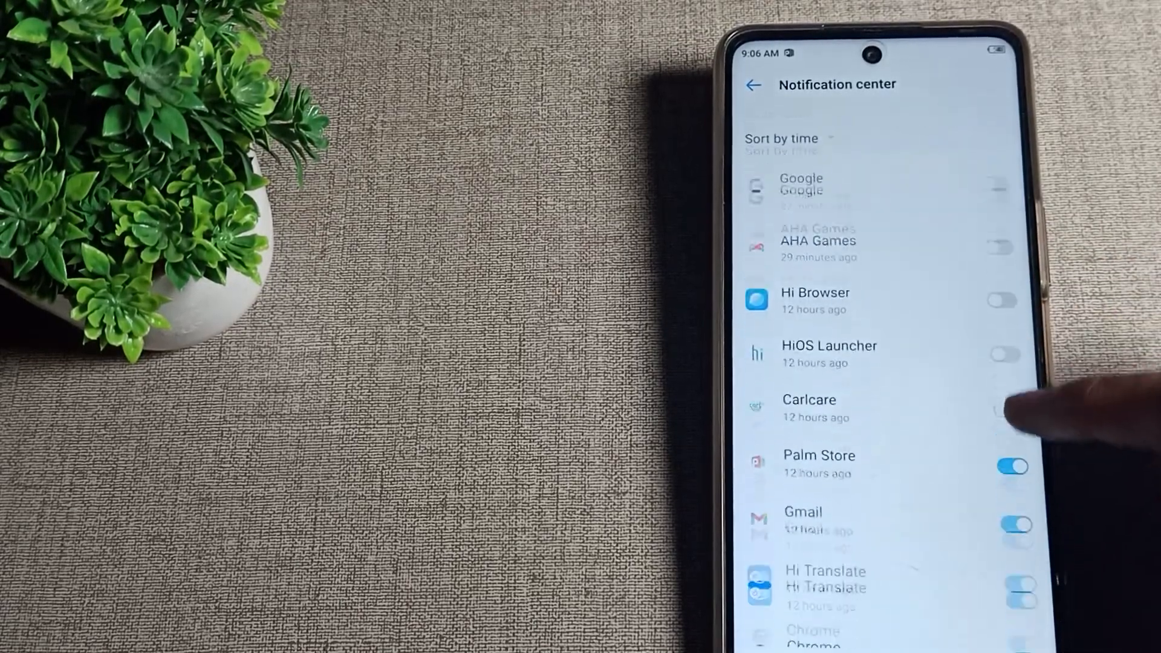
scroll("down", 3)
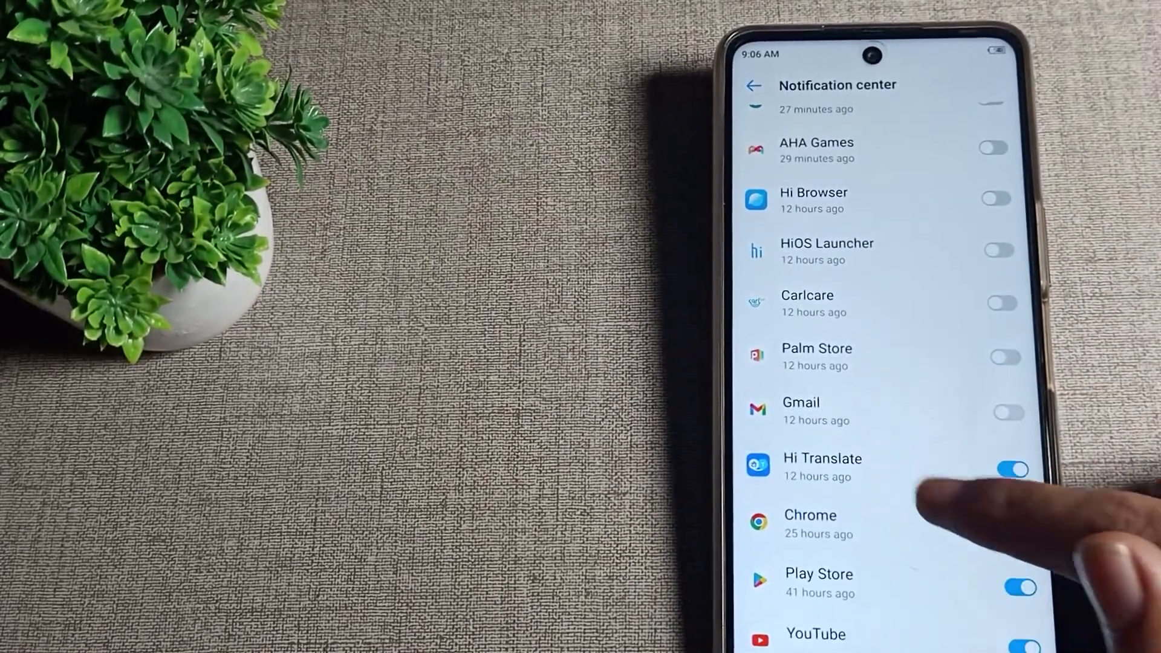
scroll("up", 3)
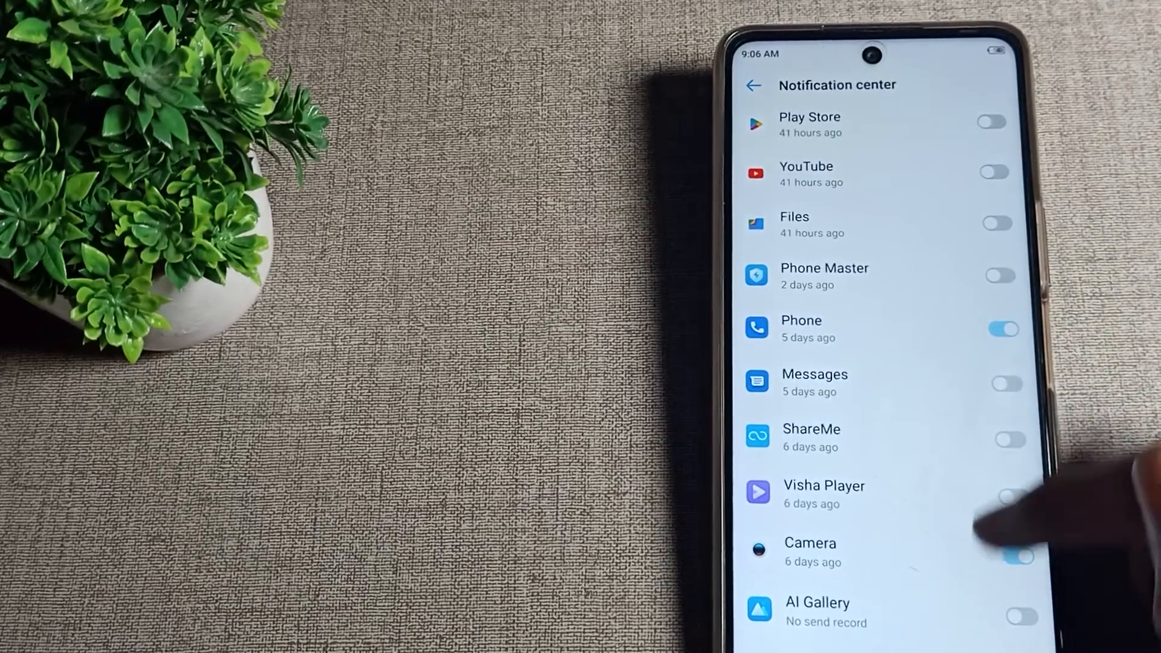
scroll("down", 3)
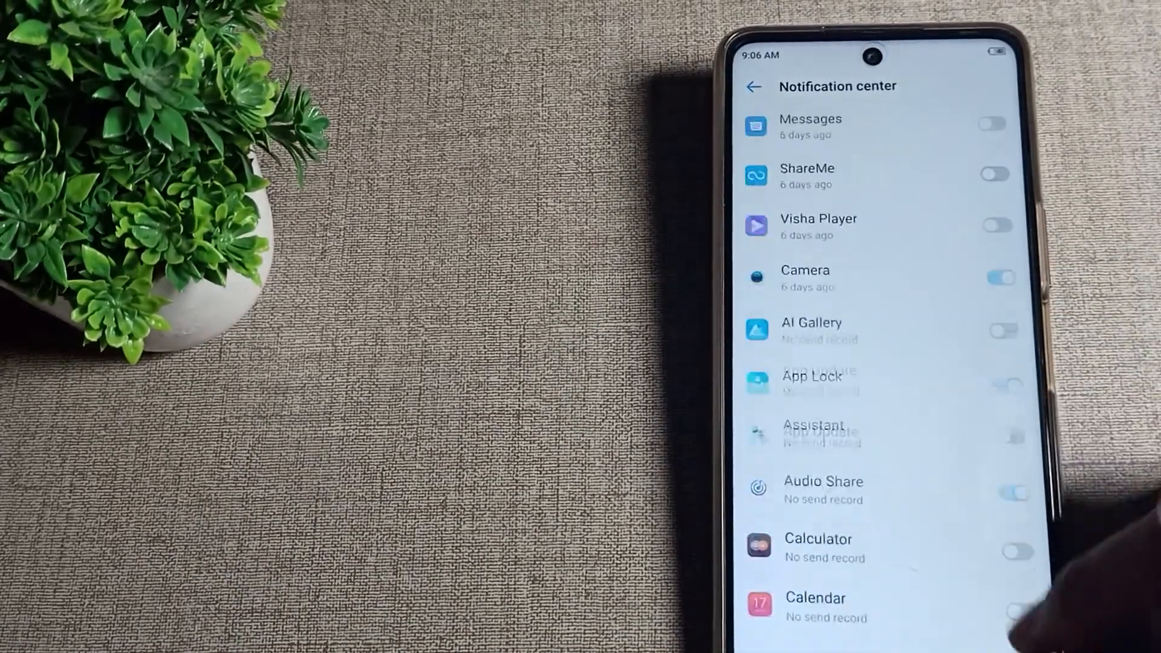
scroll("down", 3)
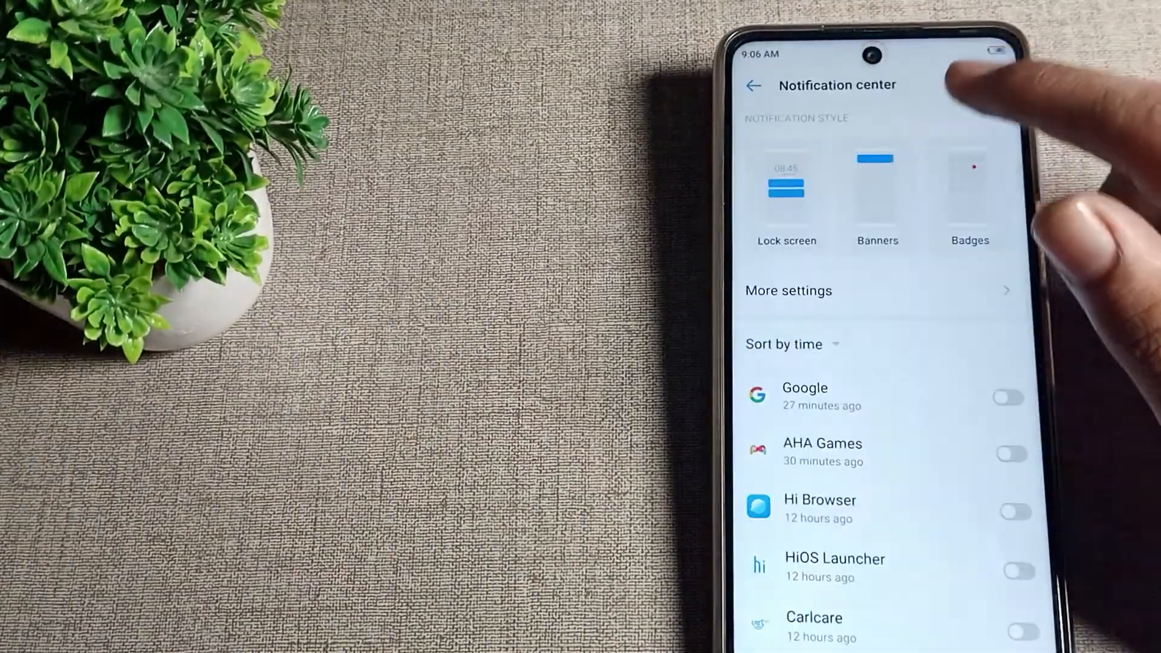